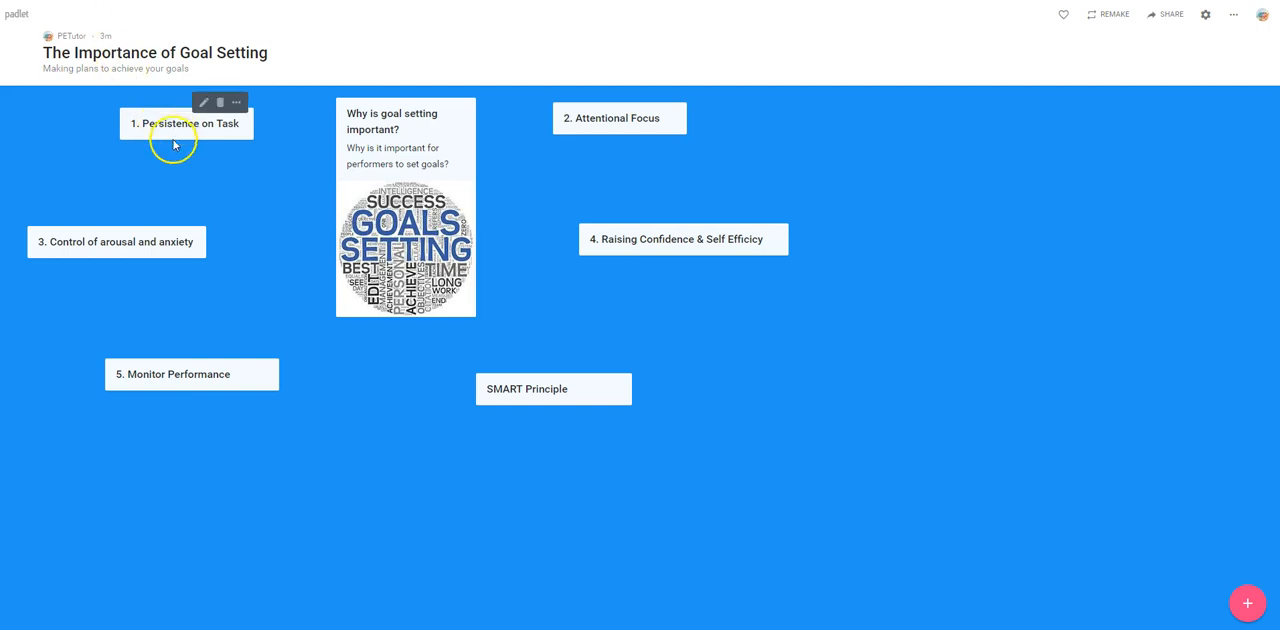
pyautogui.moveTo(555, 389)
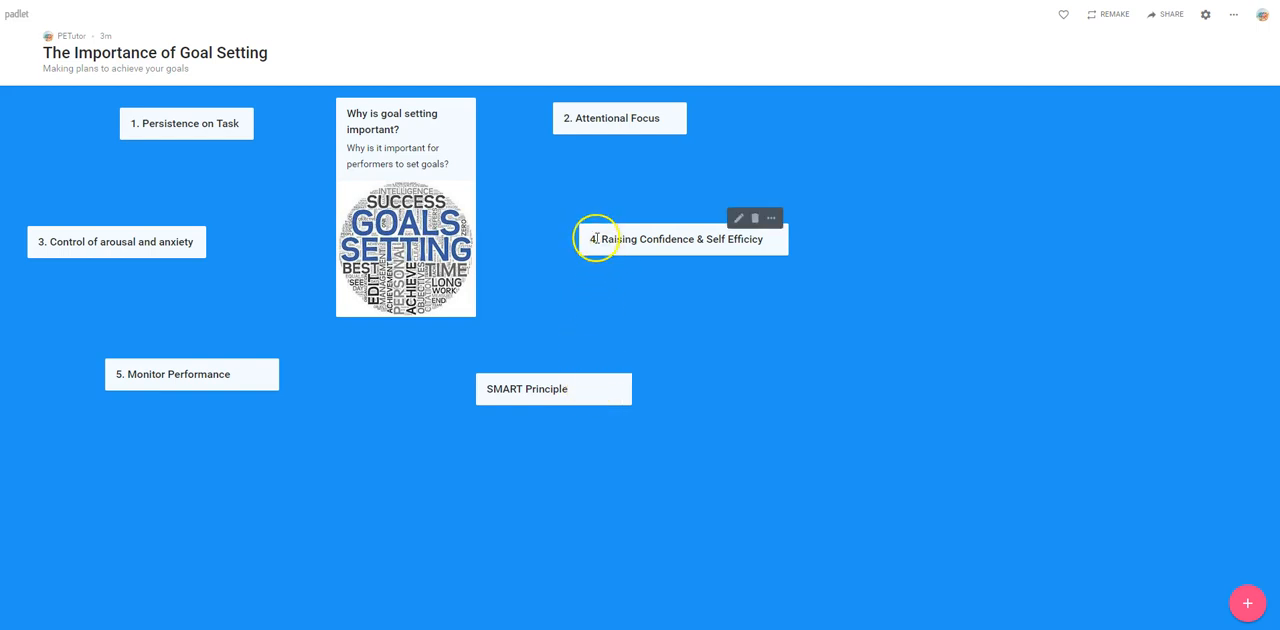
pyautogui.moveTo(135, 255)
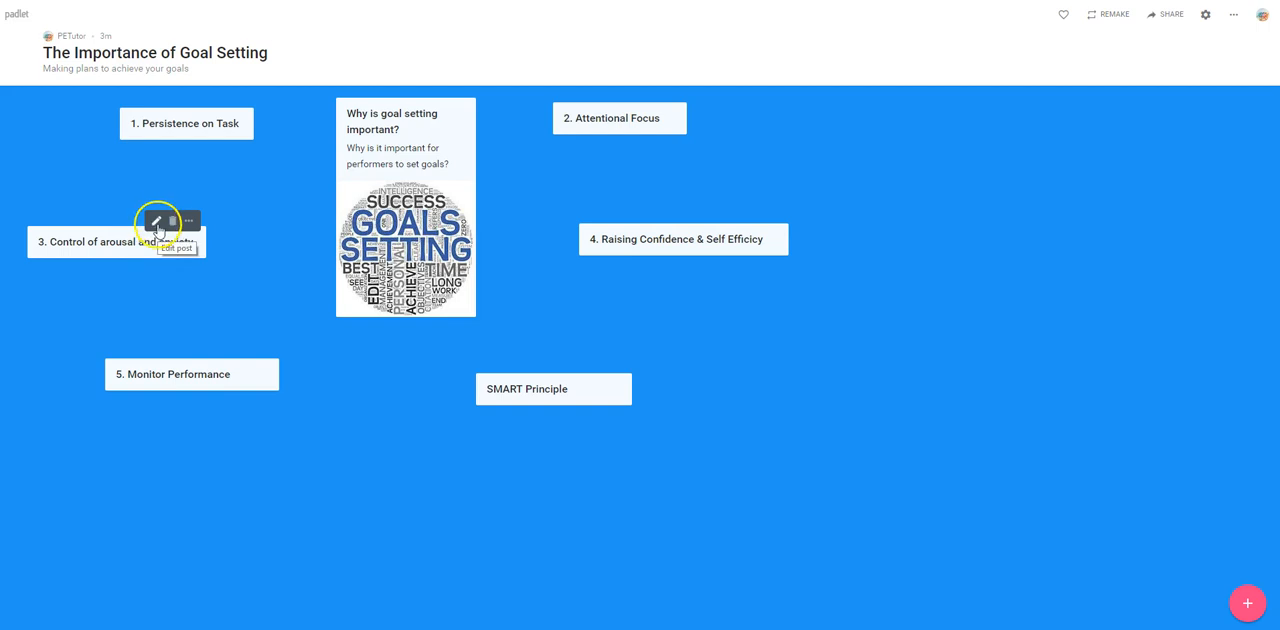
# Edit post 3 'Control of arousal and anxiety' to add body text 'some content' and save.
pyautogui.click(157, 221)
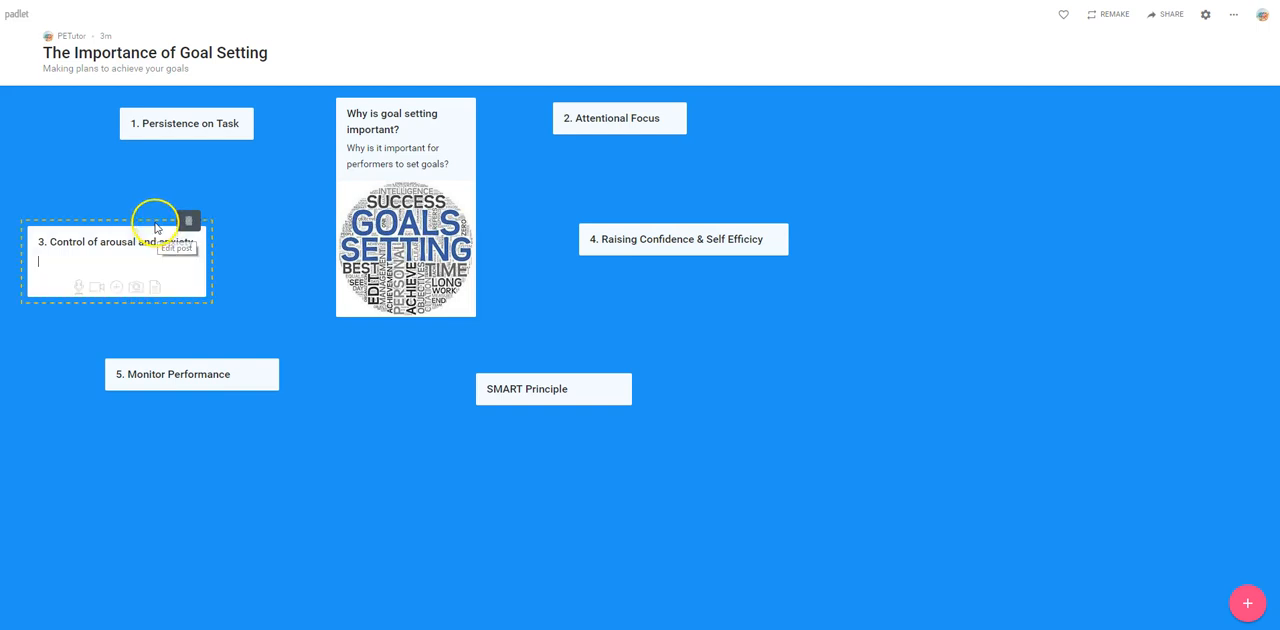
pyautogui.write('and anxiety')
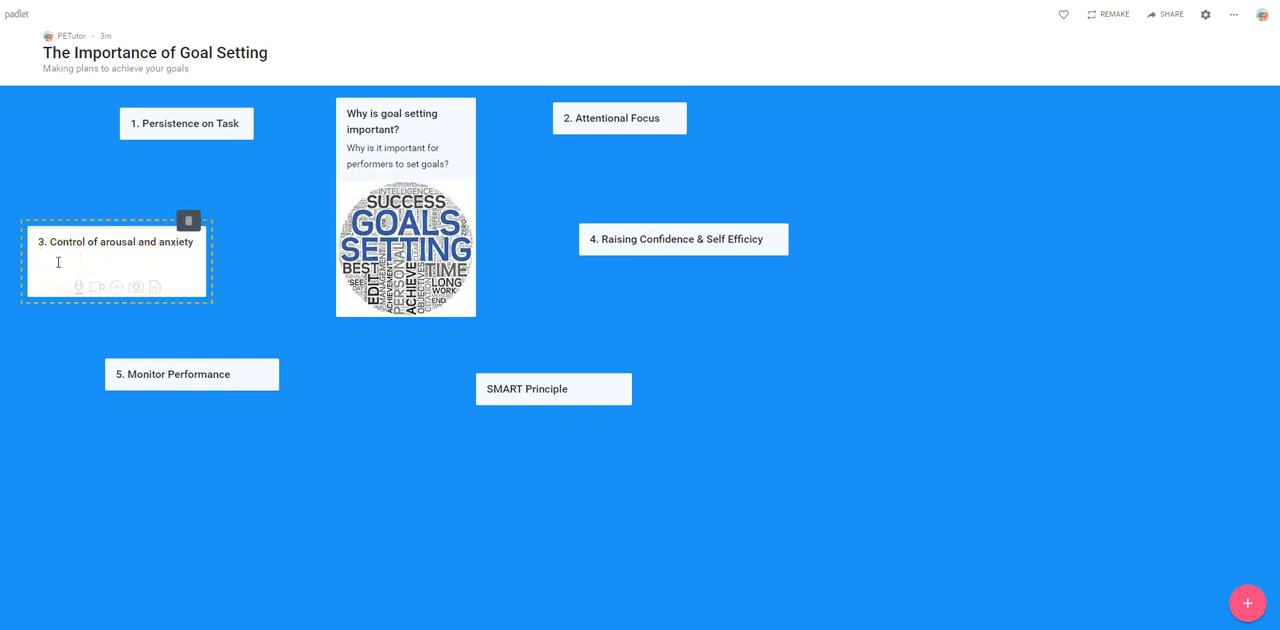
pyautogui.write('some content')
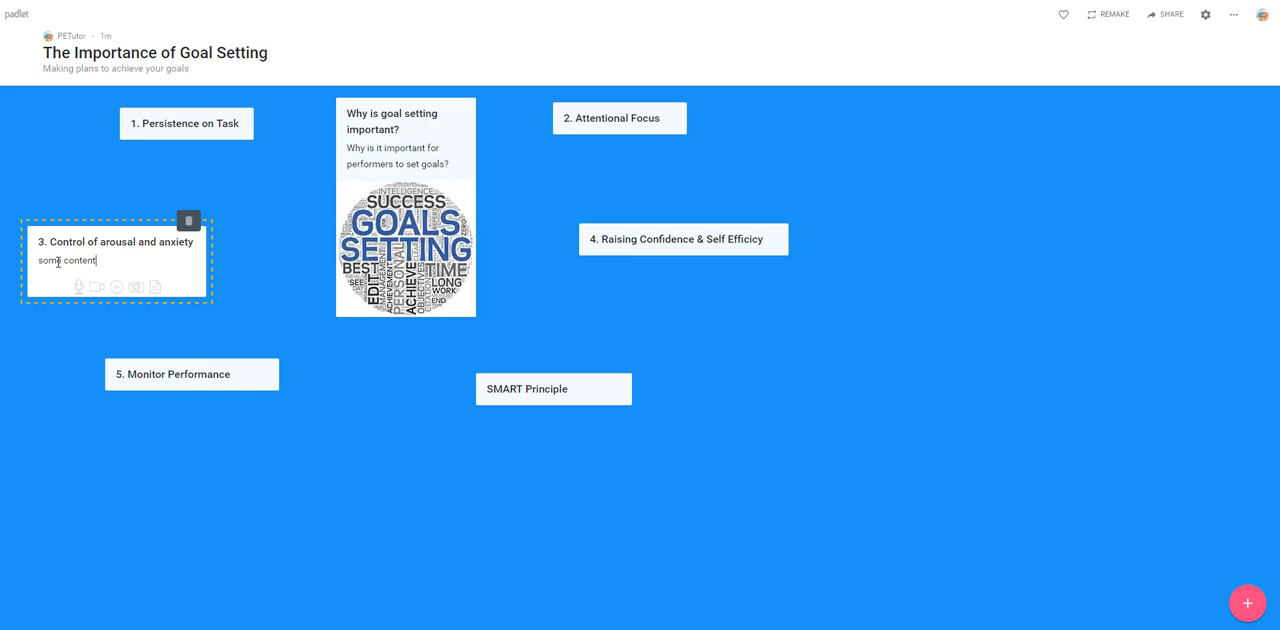
pyautogui.press('Backspace')
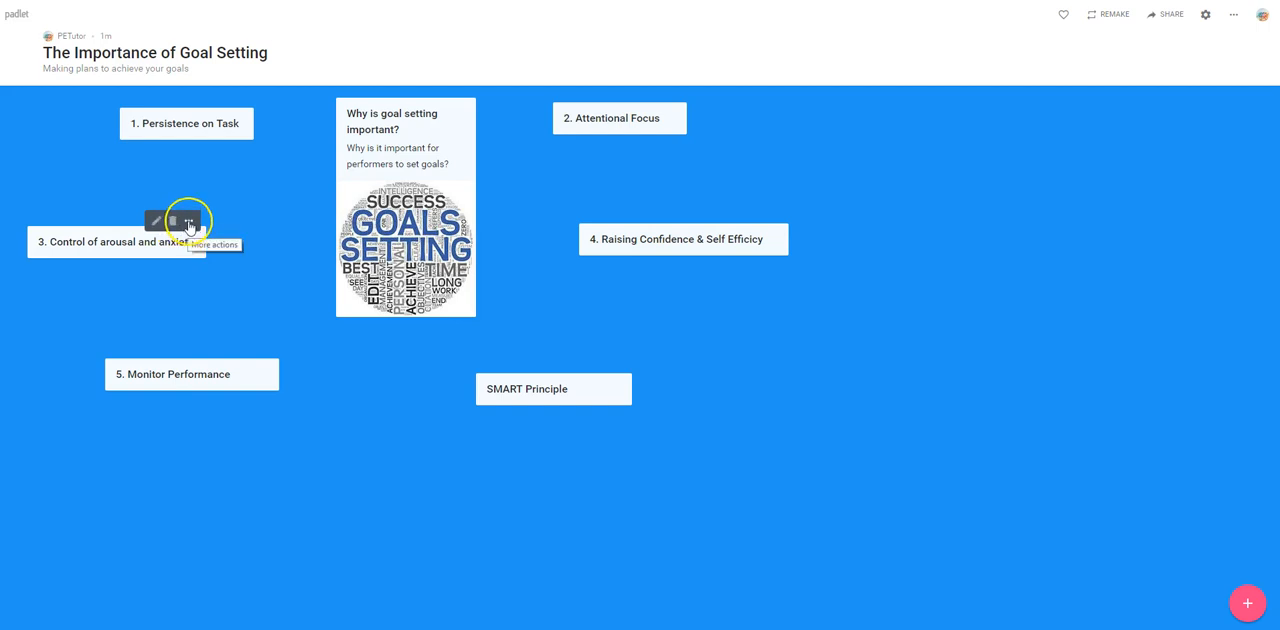
# Show the More actions menu for post 3.
pyautogui.click(189, 221)
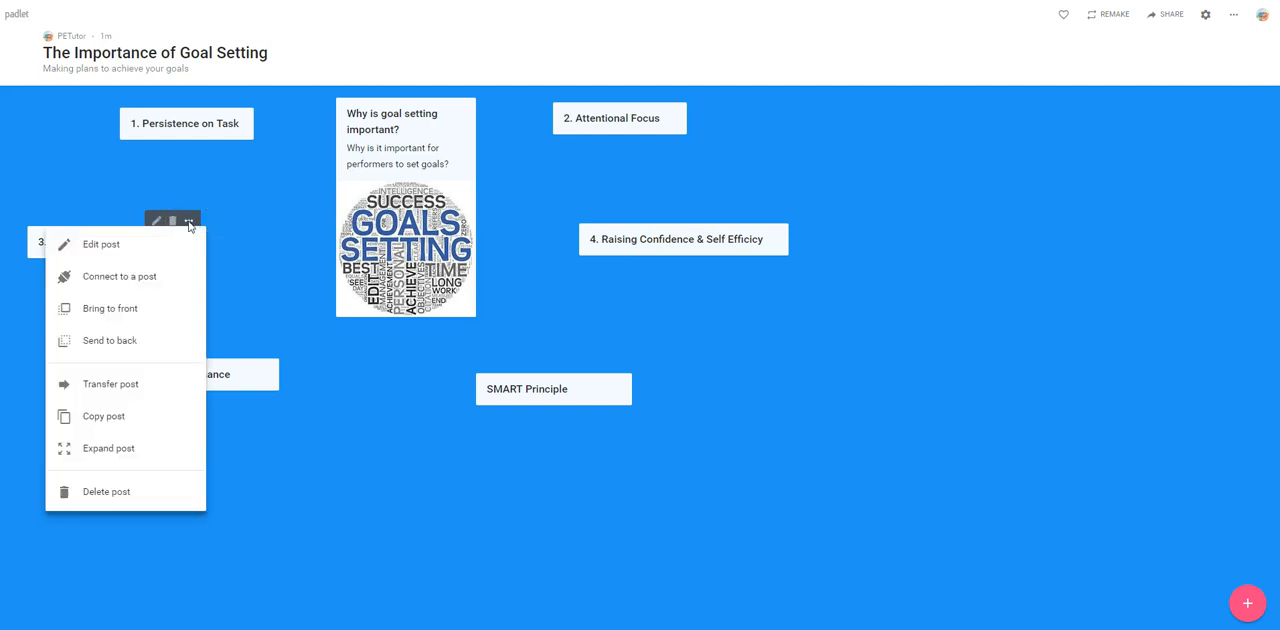
pyautogui.moveTo(140, 276)
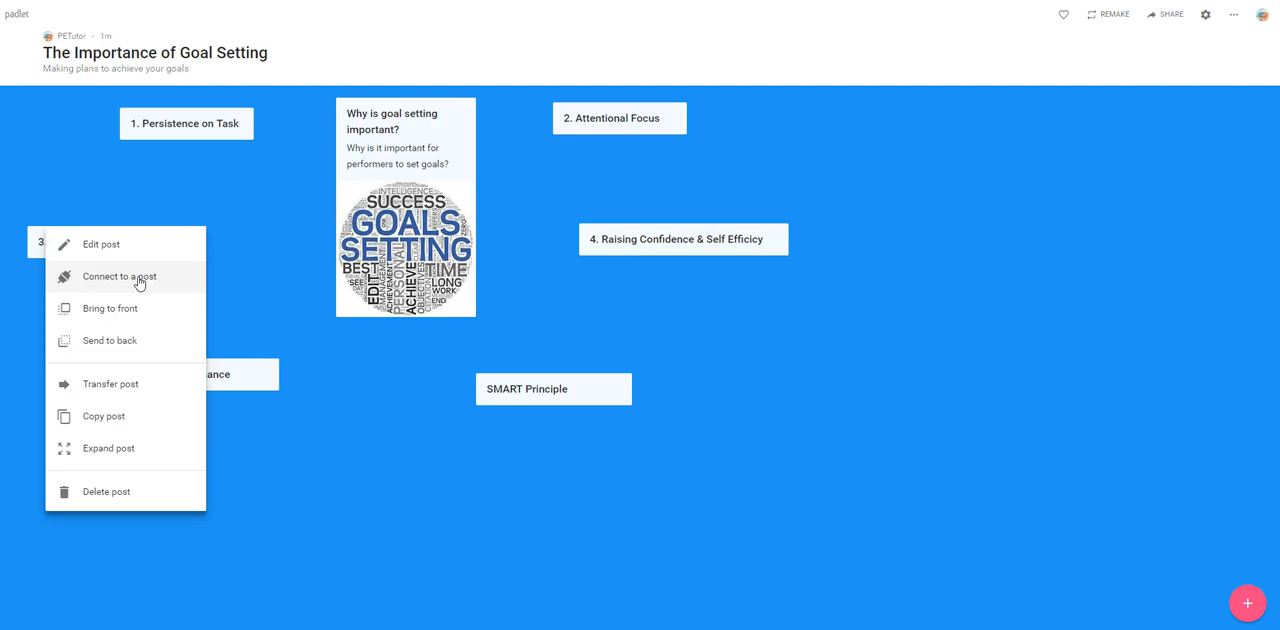
# Connect post 3 to the 'SMART Principle' post with an arrow.
pyautogui.click(116, 277)
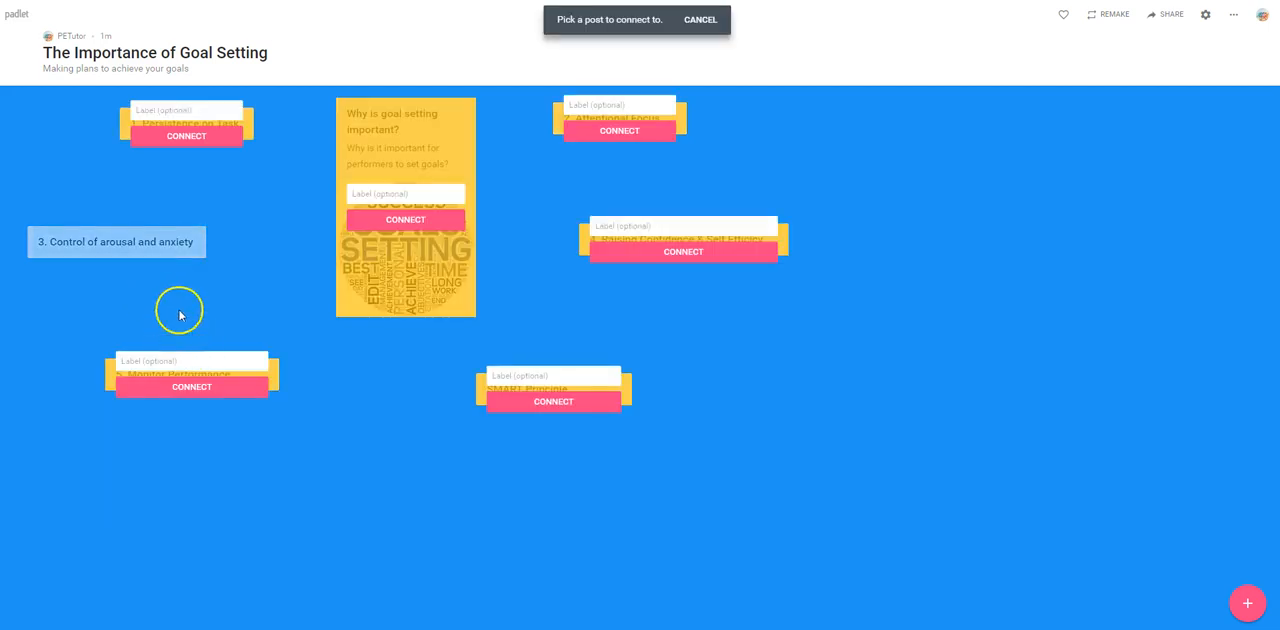
pyautogui.moveTo(202, 330)
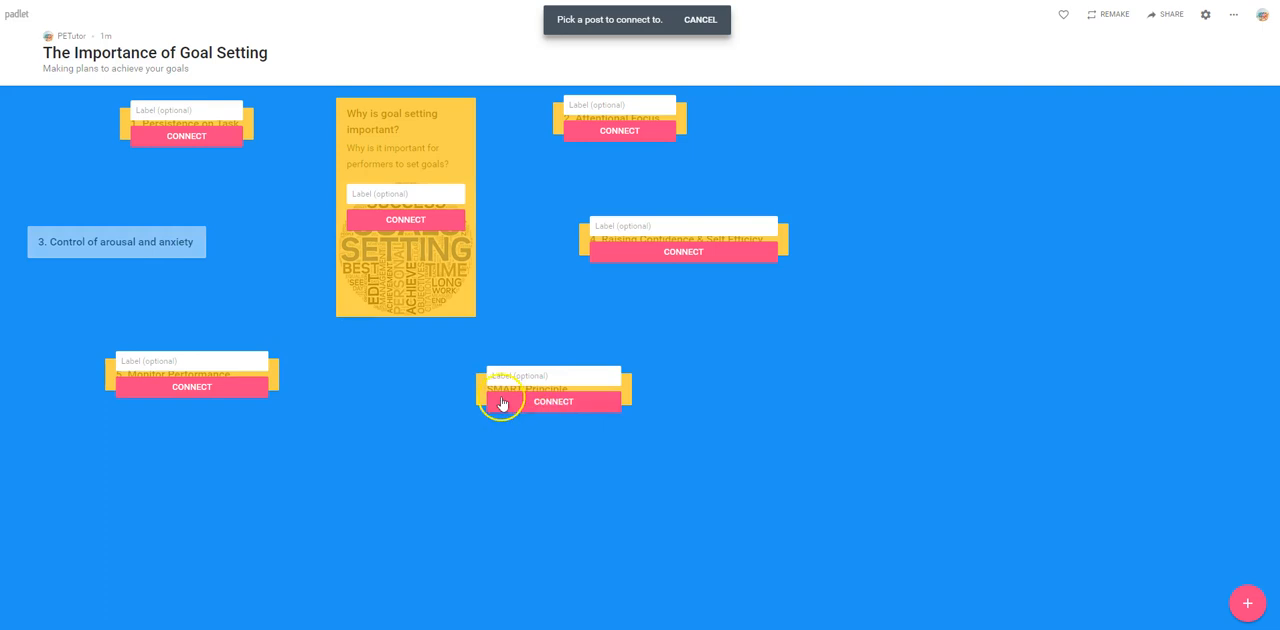
pyautogui.moveTo(548, 401)
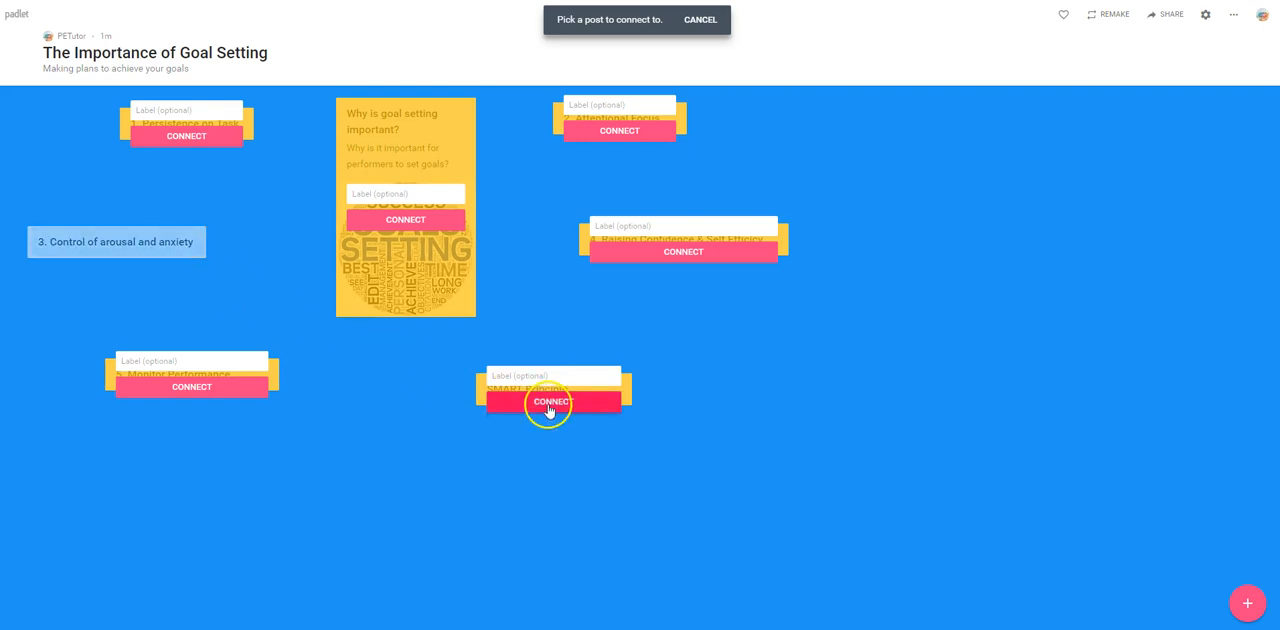
pyautogui.click(115, 242)
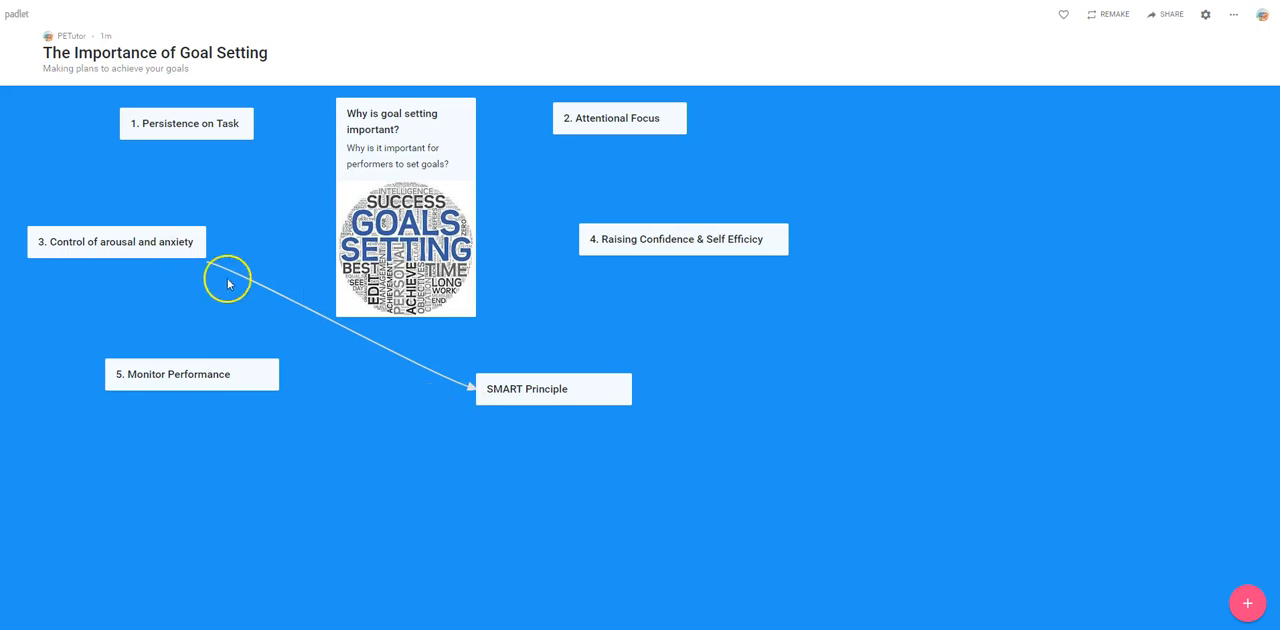
pyautogui.moveTo(383, 395)
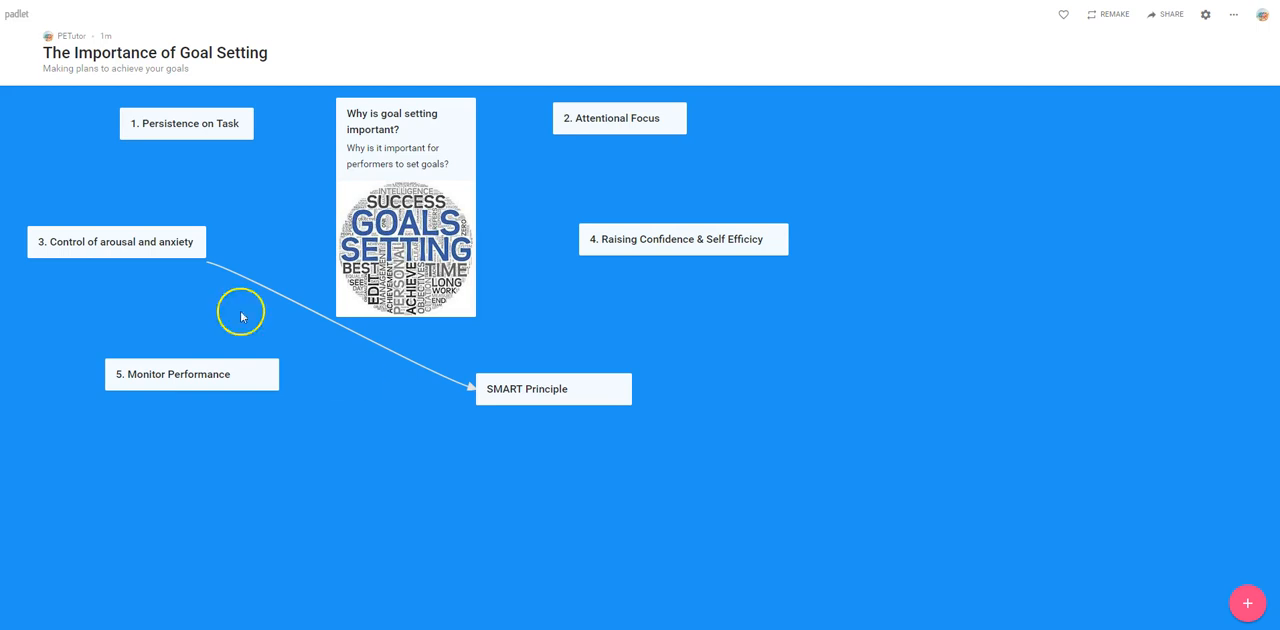
# Expand post 3 into its full-page view via the More actions menu.
pyautogui.click(187, 220)
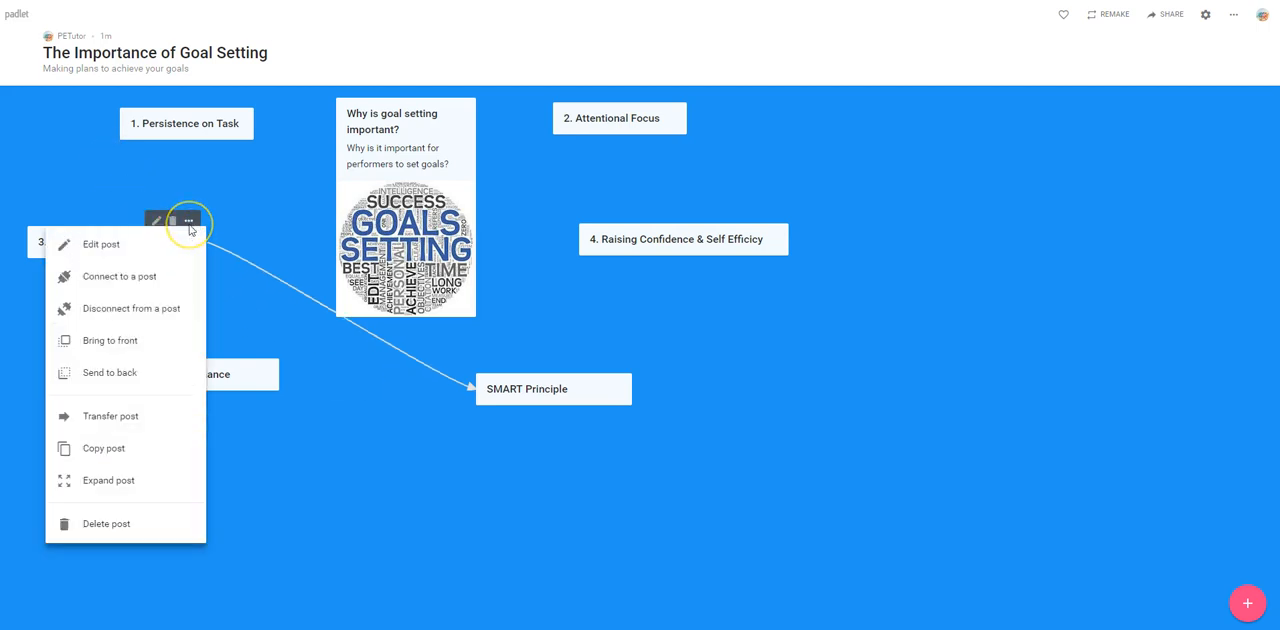
pyautogui.moveTo(110, 340)
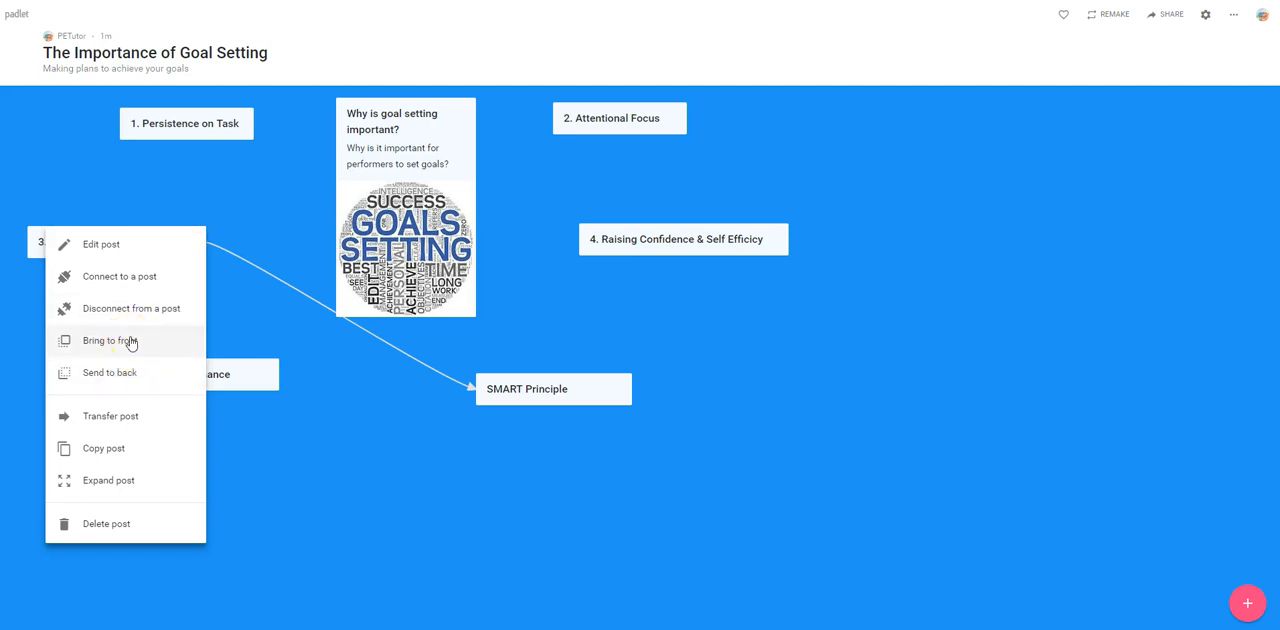
pyautogui.moveTo(139, 349)
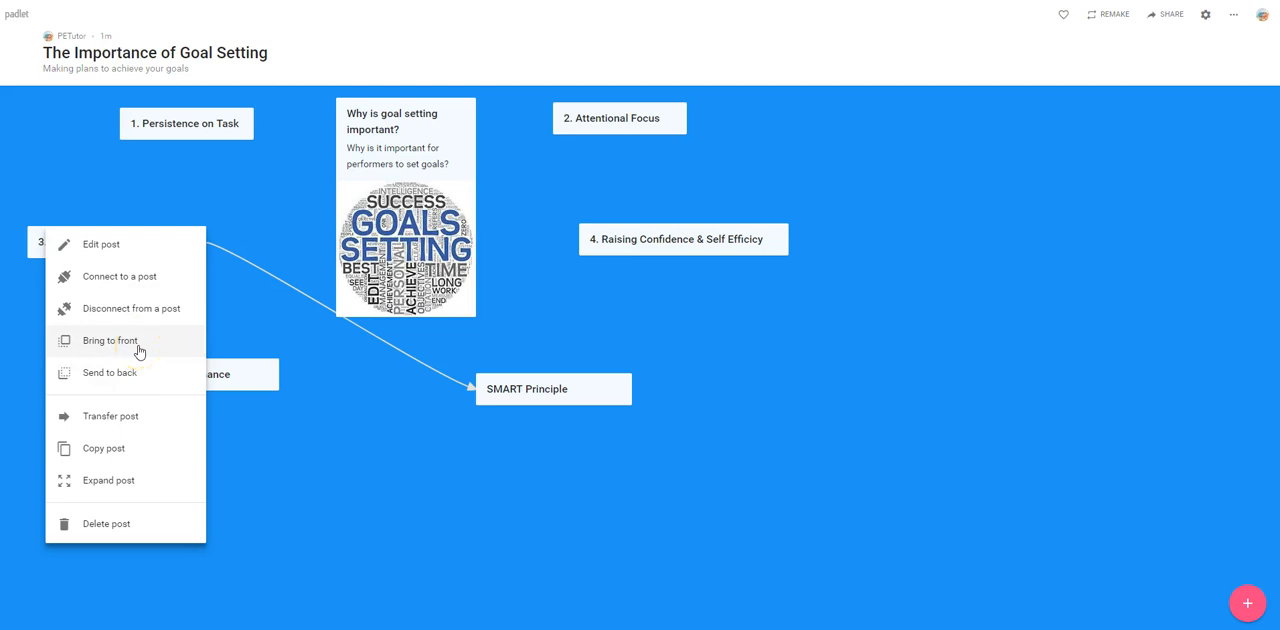
pyautogui.moveTo(143, 416)
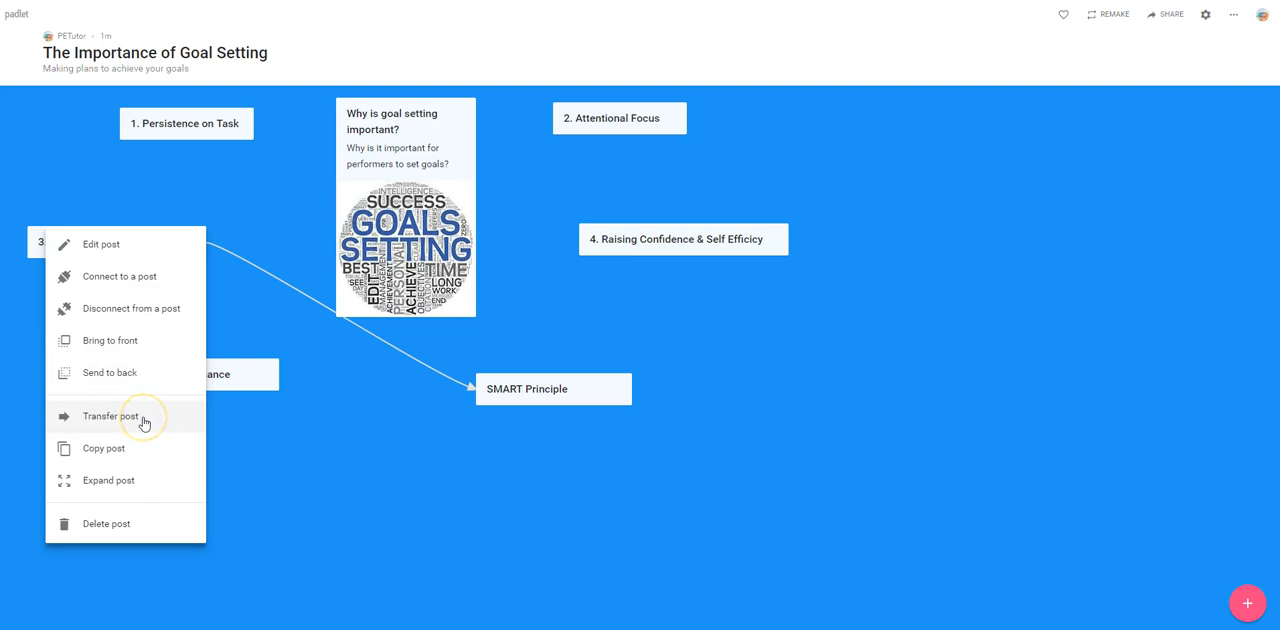
pyautogui.moveTo(143, 417)
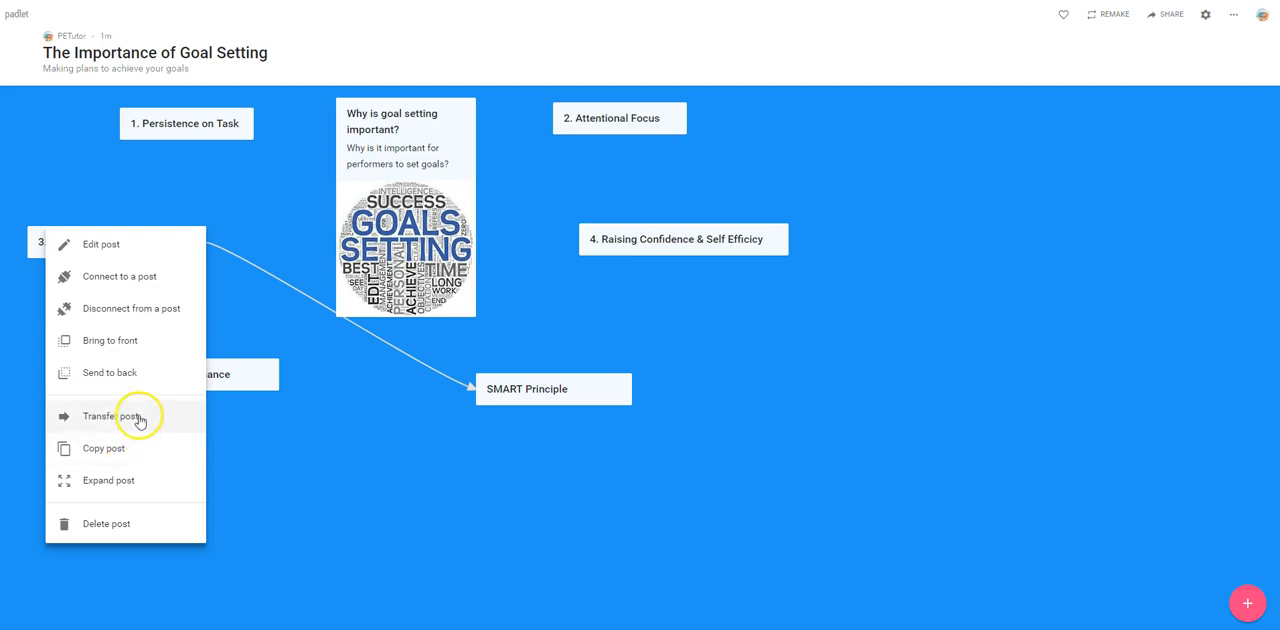
pyautogui.moveTo(137, 417)
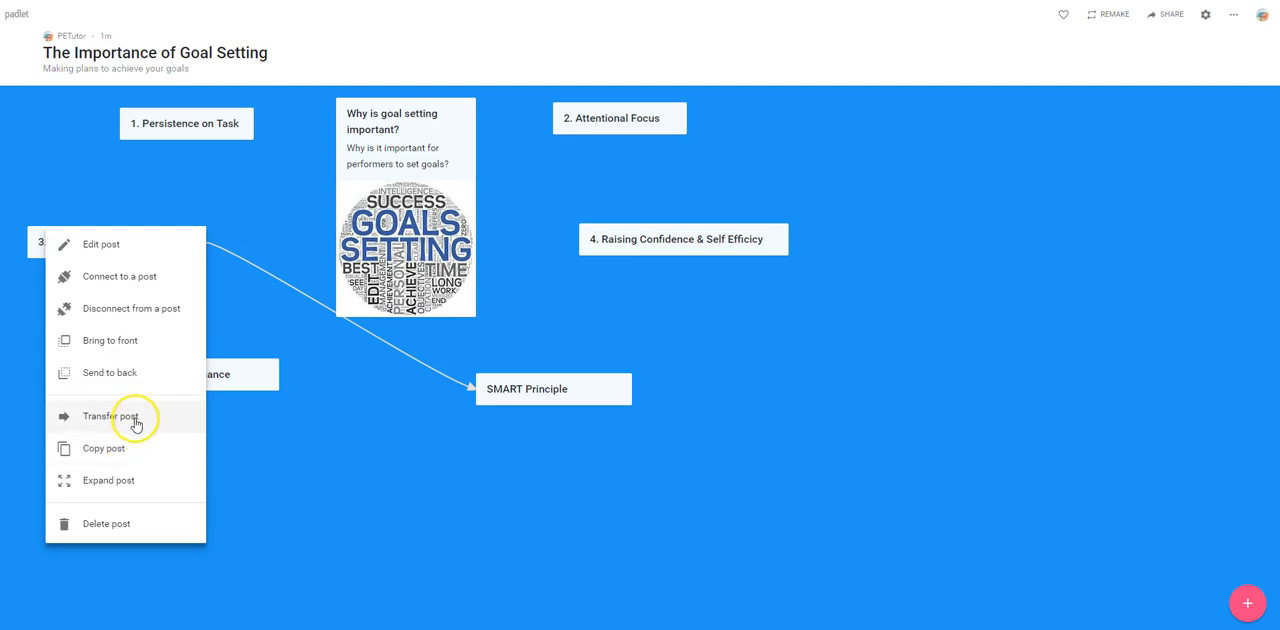
pyautogui.moveTo(108, 481)
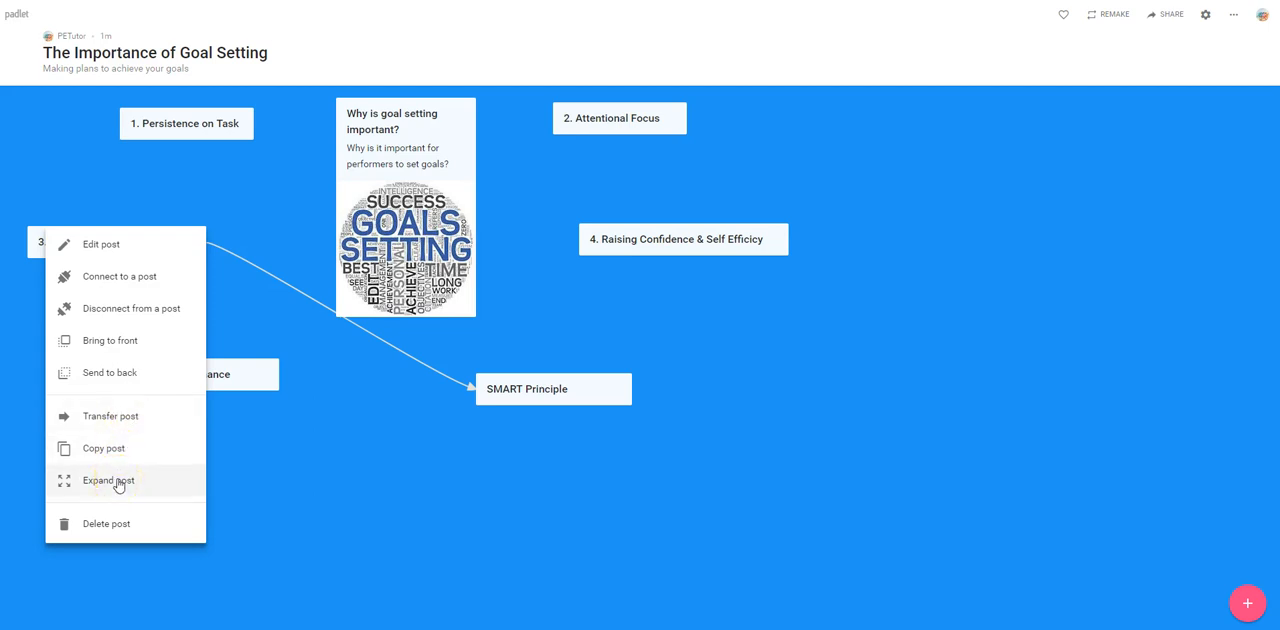
pyautogui.click(108, 480)
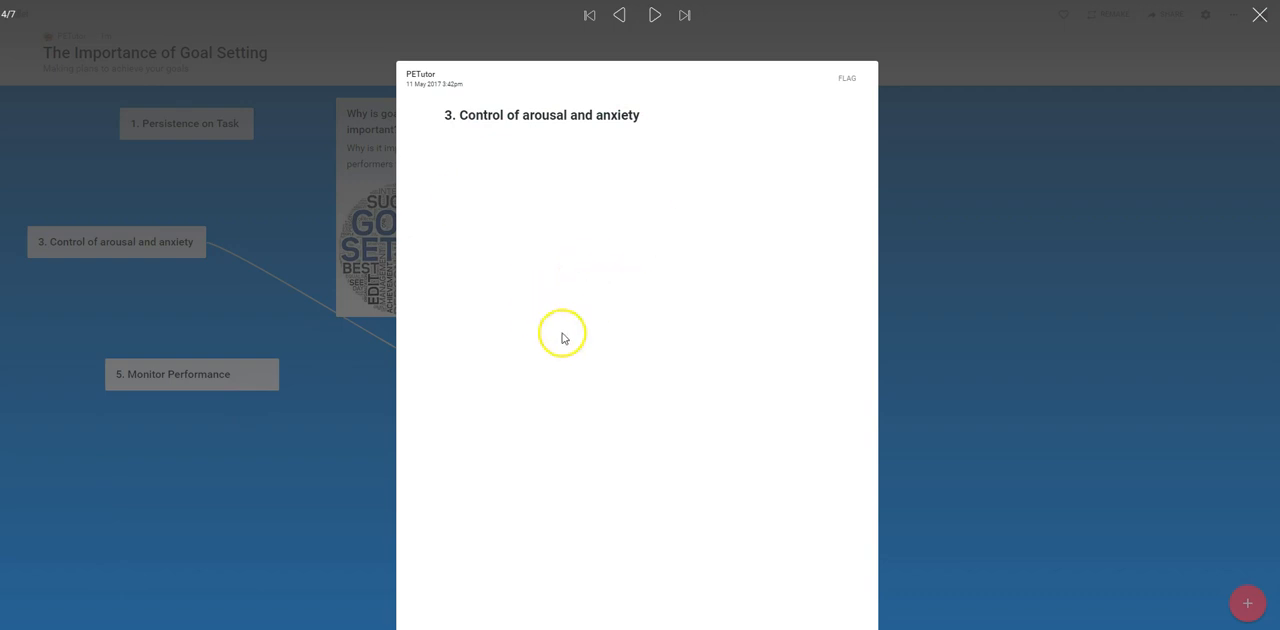
pyautogui.moveTo(547, 411)
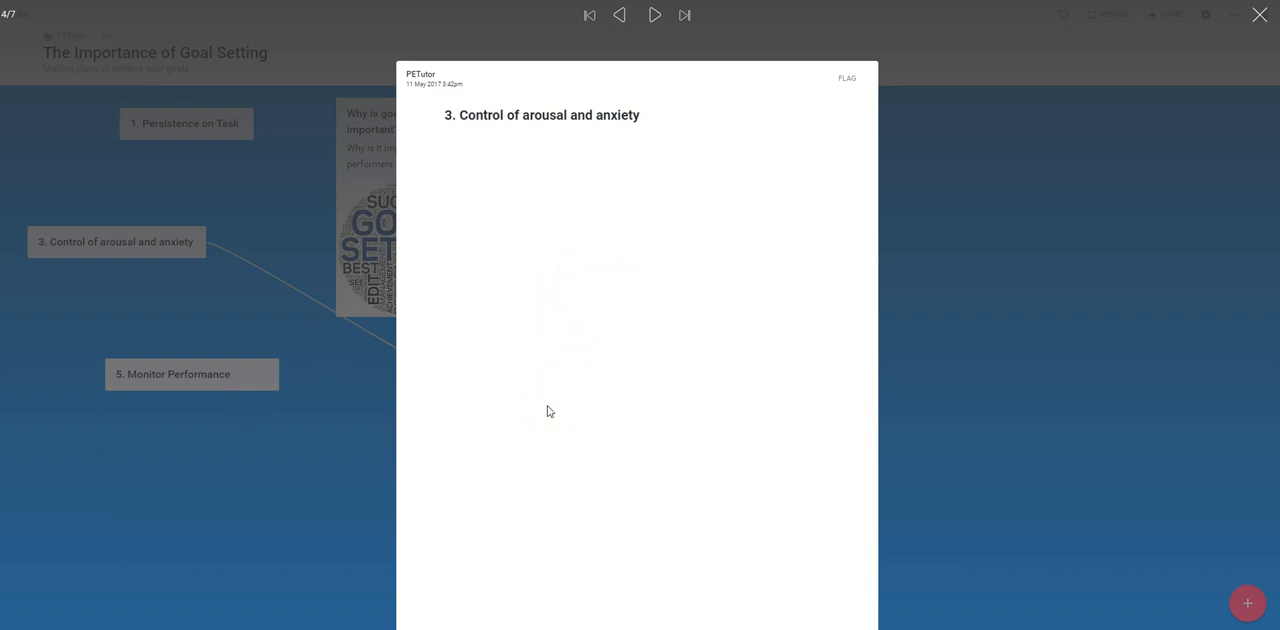
pyautogui.moveTo(543, 412)
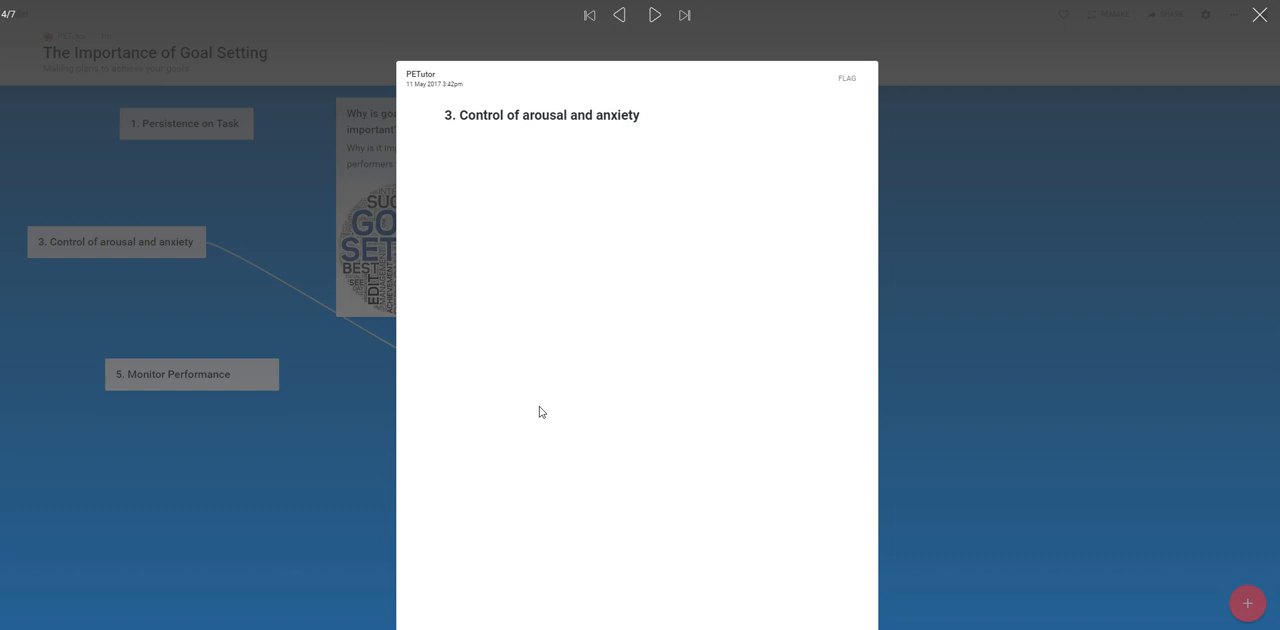
# Close the expanded post 3 and return to the wall.
pyautogui.click(1257, 14)
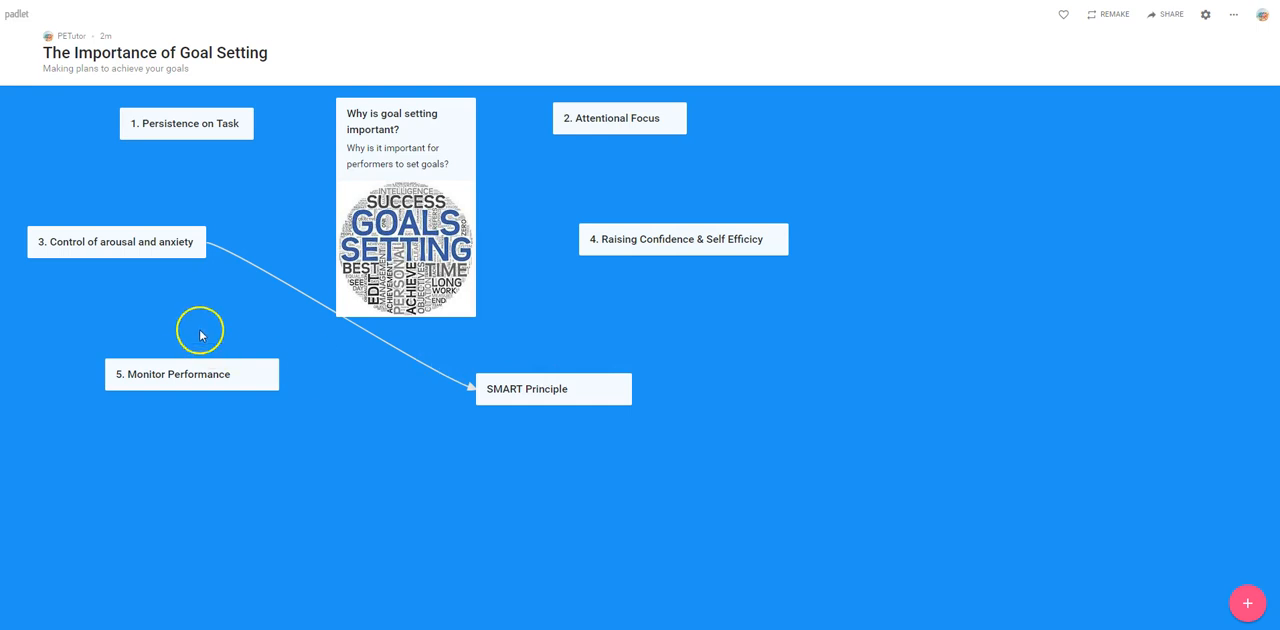
pyautogui.moveTo(188, 232)
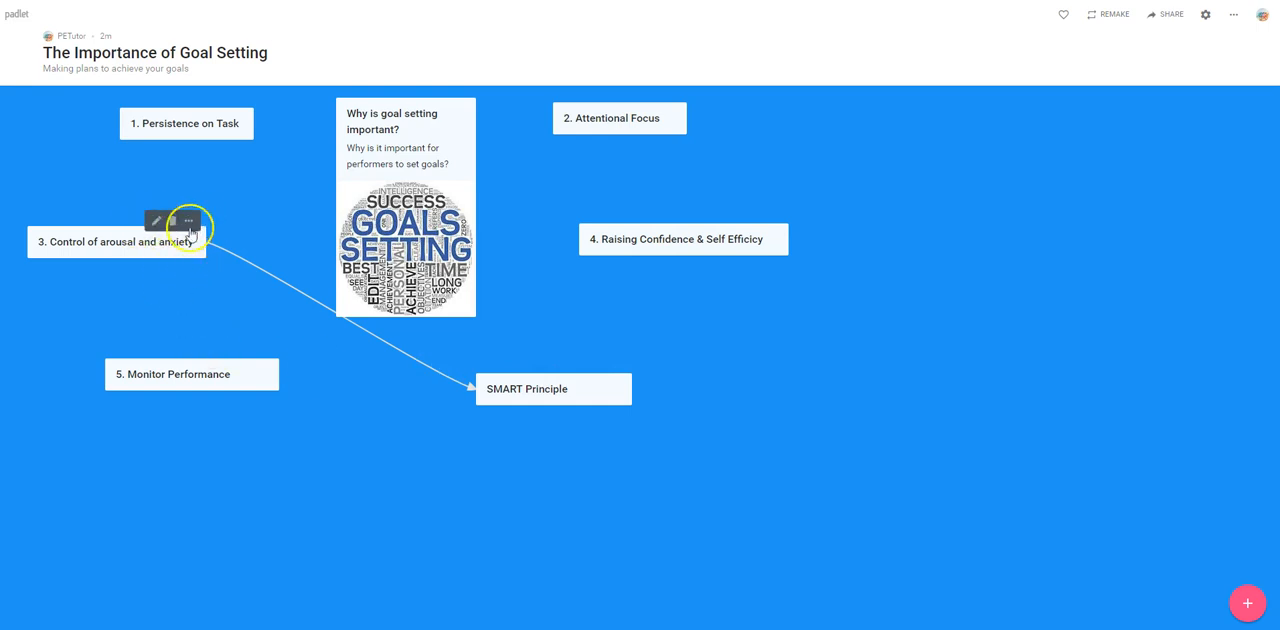